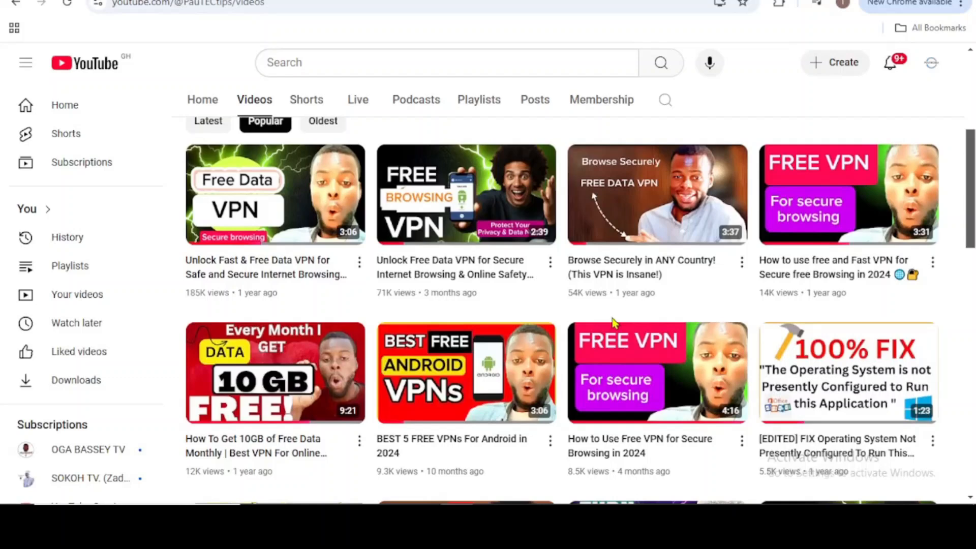
Scroll through the Windscribe homepage's private browsing and geo-unblocking highlight sections.
{"action": "scroll", "scroll_direction": "down", "scroll_amount": 3}
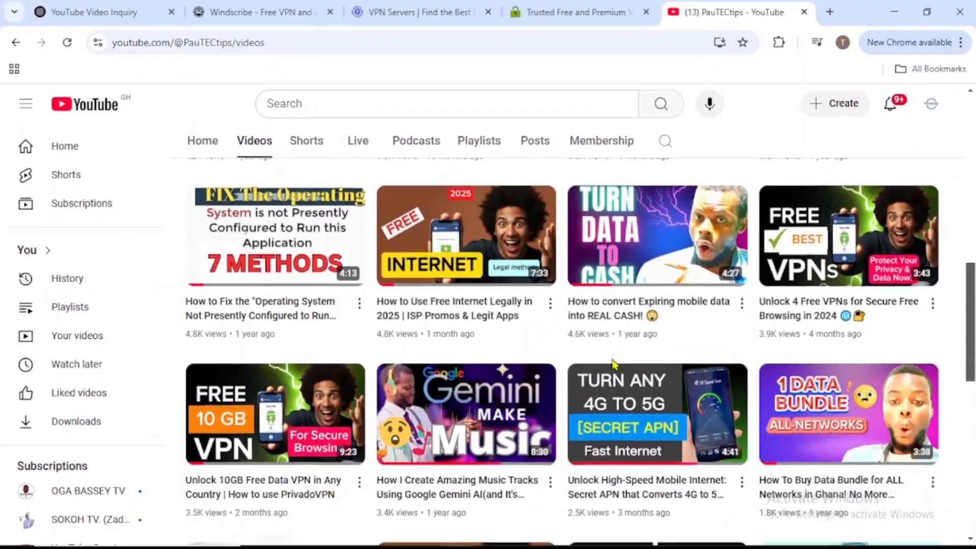
{"action": "scroll", "scroll_direction": "down", "scroll_amount": 3}
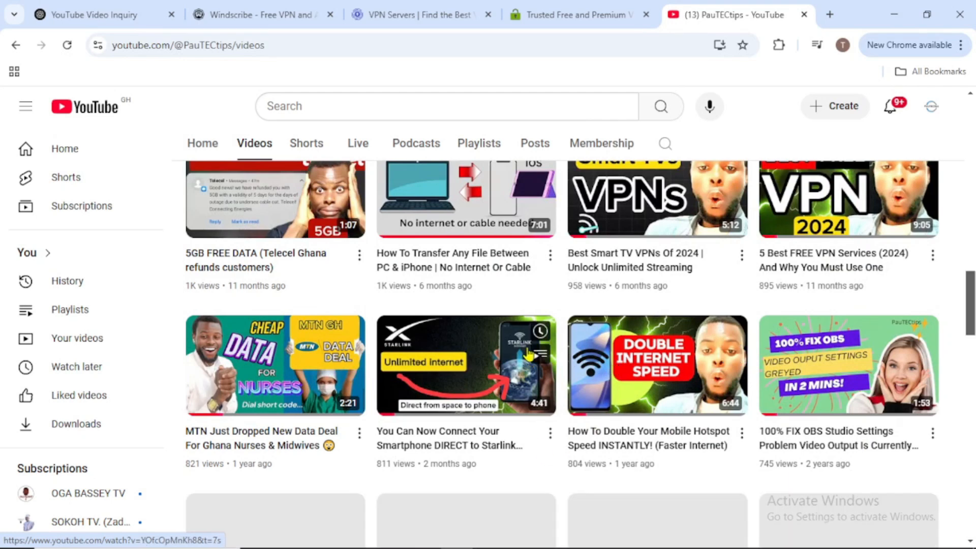
{"action": "scroll", "scroll_direction": "down", "scroll_amount": 3}
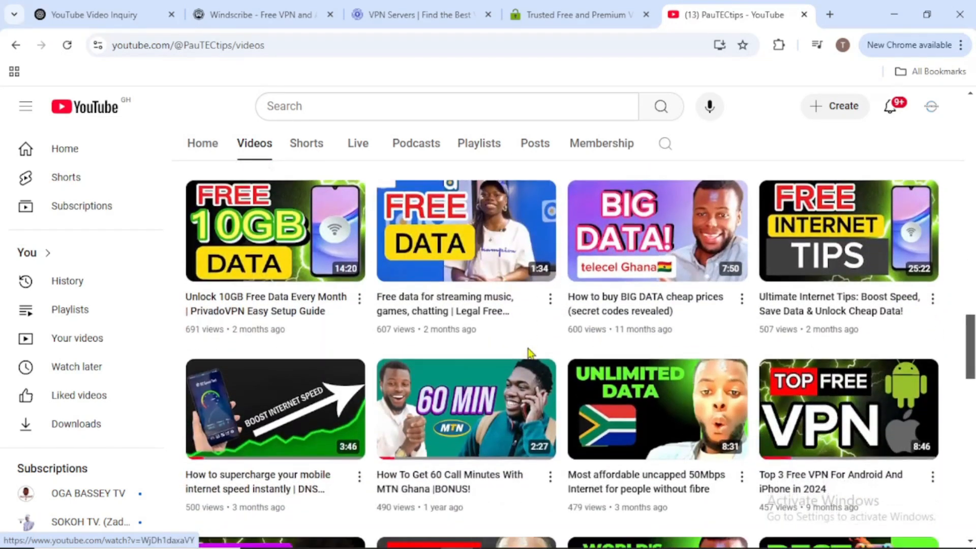
{"action": "scroll", "scroll_direction": "down", "scroll_amount": 3}
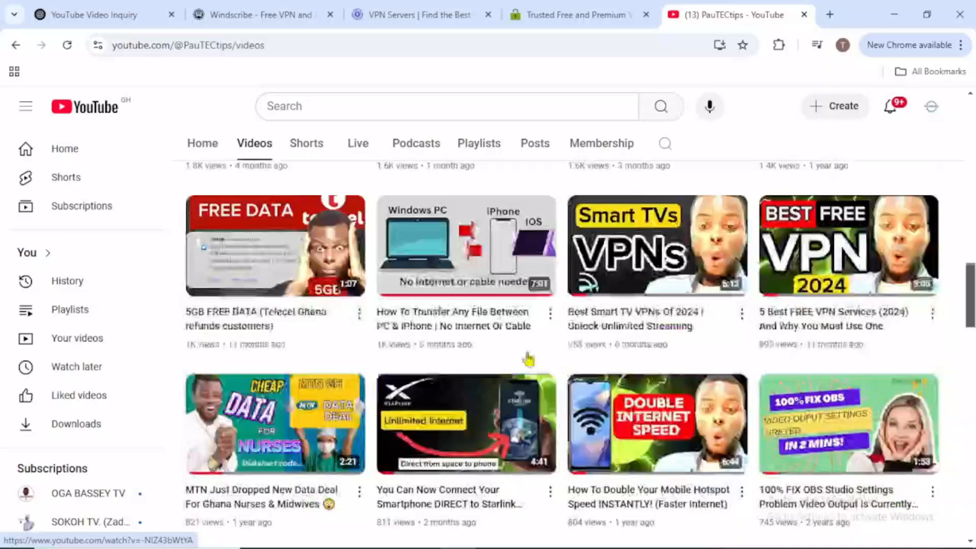
{"action": "scroll", "scroll_direction": "down", "scroll_amount": 3}
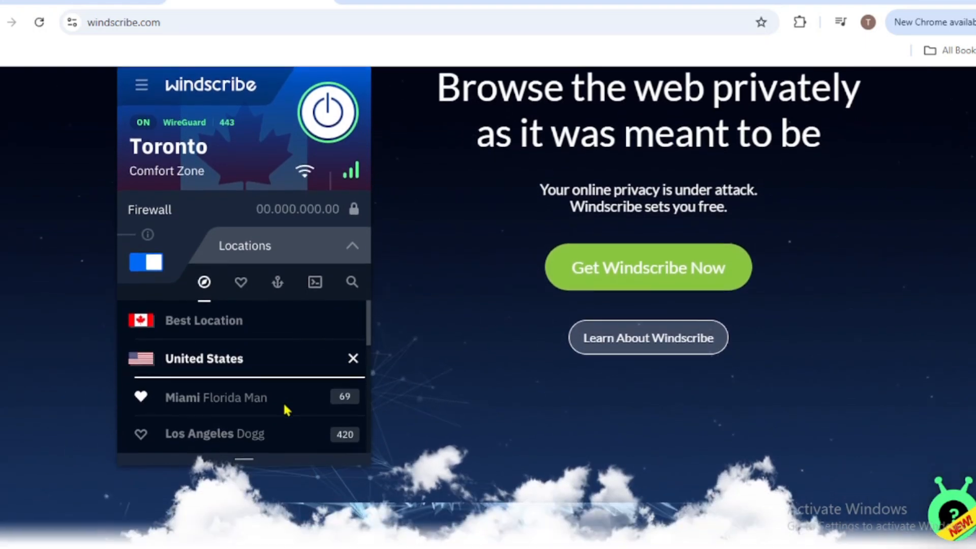
{"action": "scroll", "scroll_direction": "down", "scroll_amount": 3}
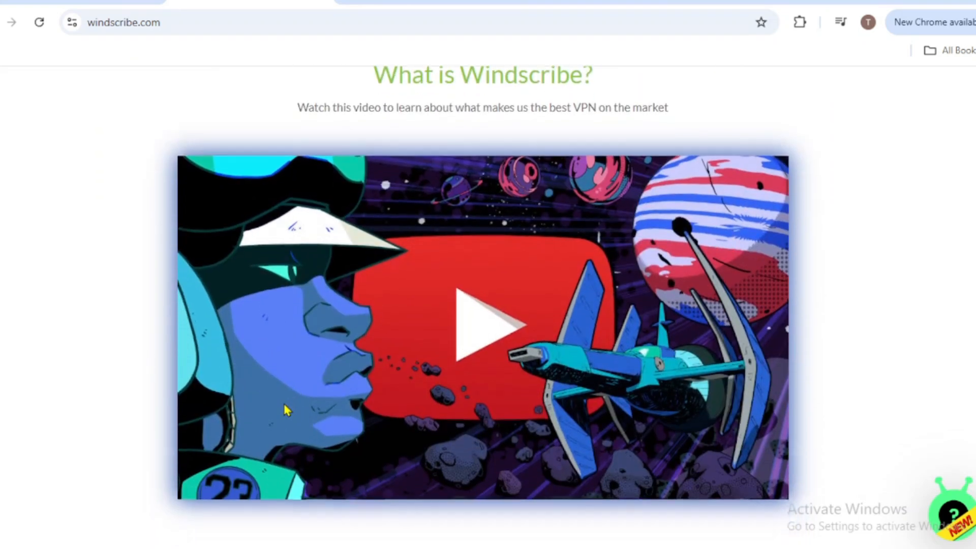
{"action": "scroll", "scroll_direction": "down", "scroll_amount": 3}
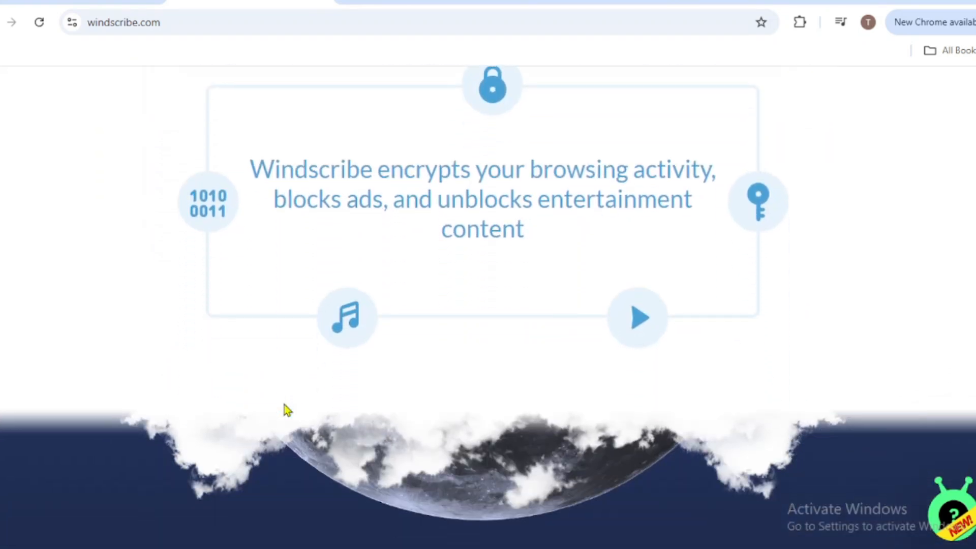
{"action": "scroll", "scroll_direction": "down", "scroll_amount": 3}
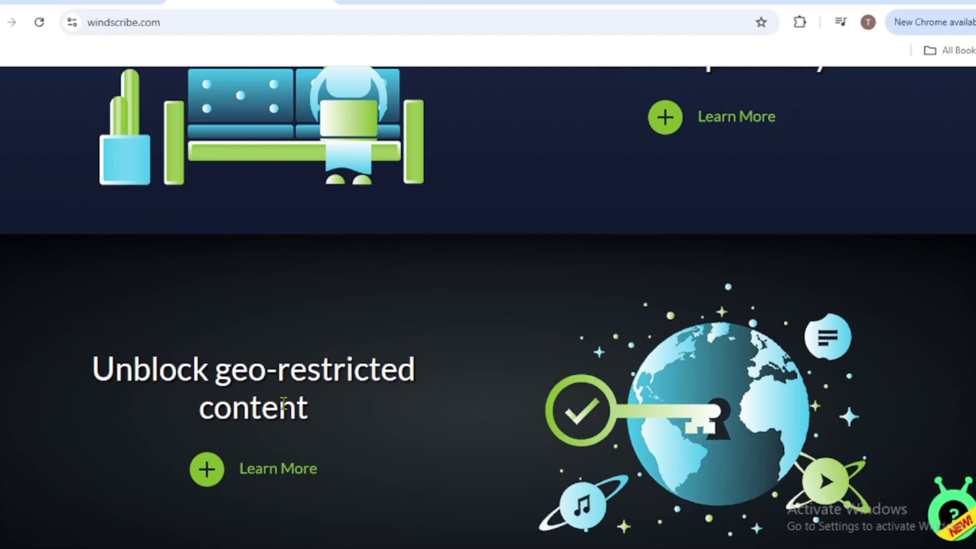
{"action": "scroll", "scroll_direction": "down", "scroll_amount": 3}
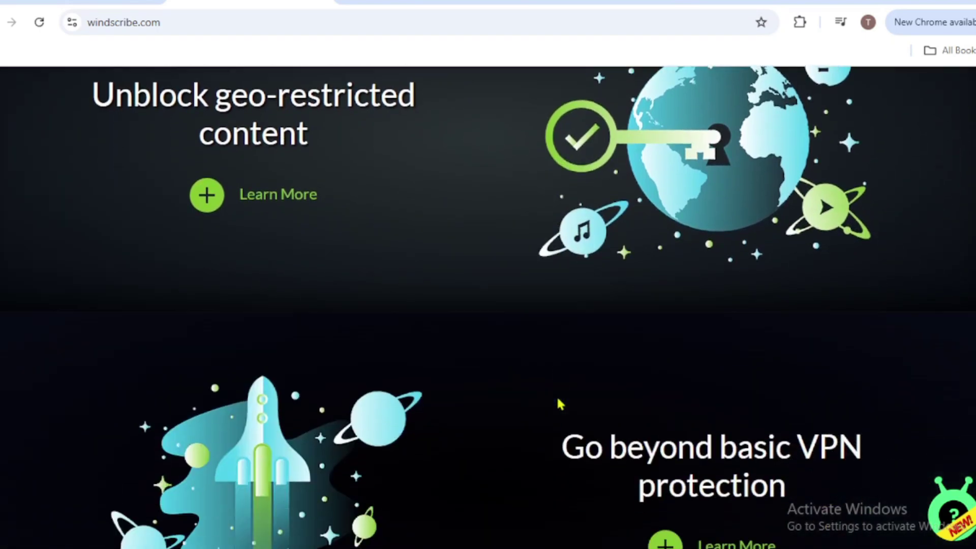
{"action": "scroll", "scroll_direction": "down", "scroll_amount": 3}
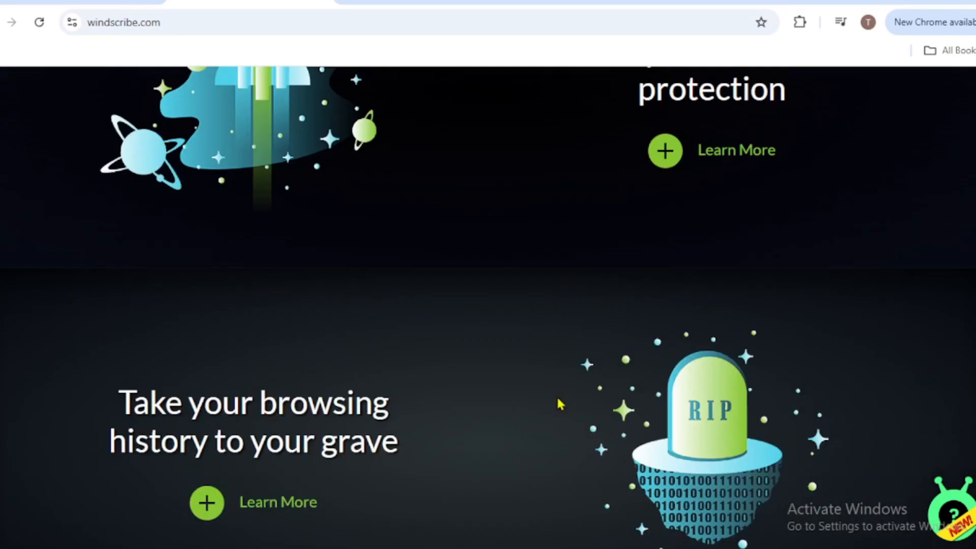
{"action": "scroll", "scroll_direction": "down", "scroll_amount": 3}
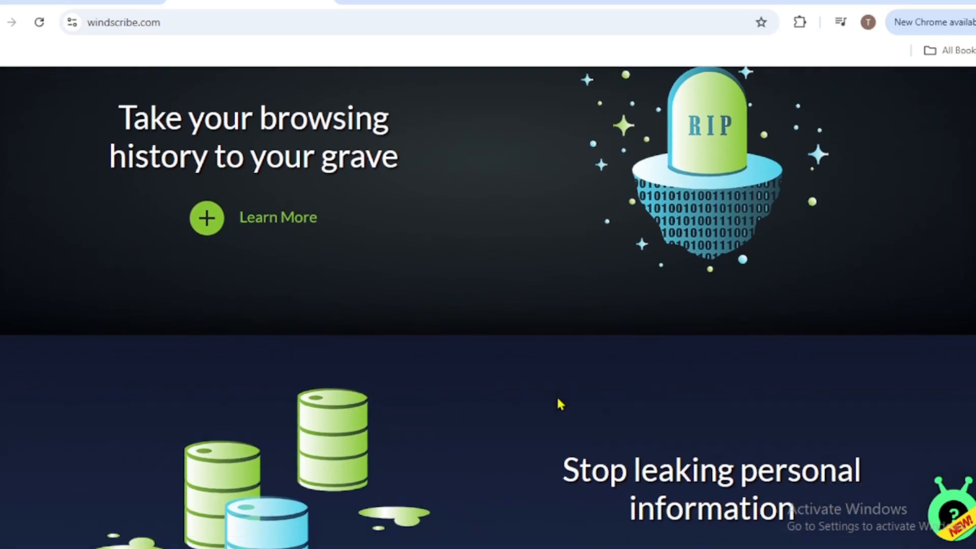
{"action": "scroll", "scroll_direction": "down", "scroll_amount": 3}
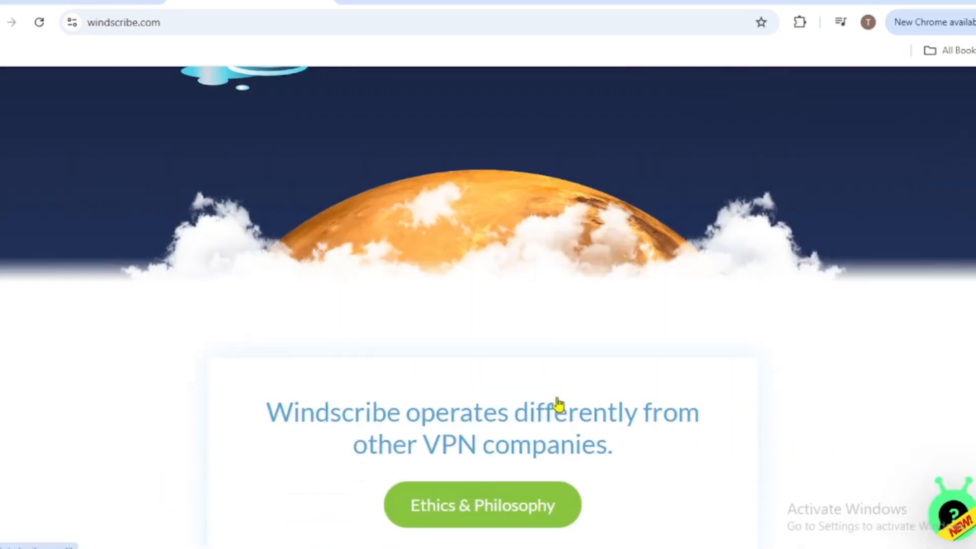
{"action": "scroll", "scroll_direction": "down", "scroll_amount": 3}
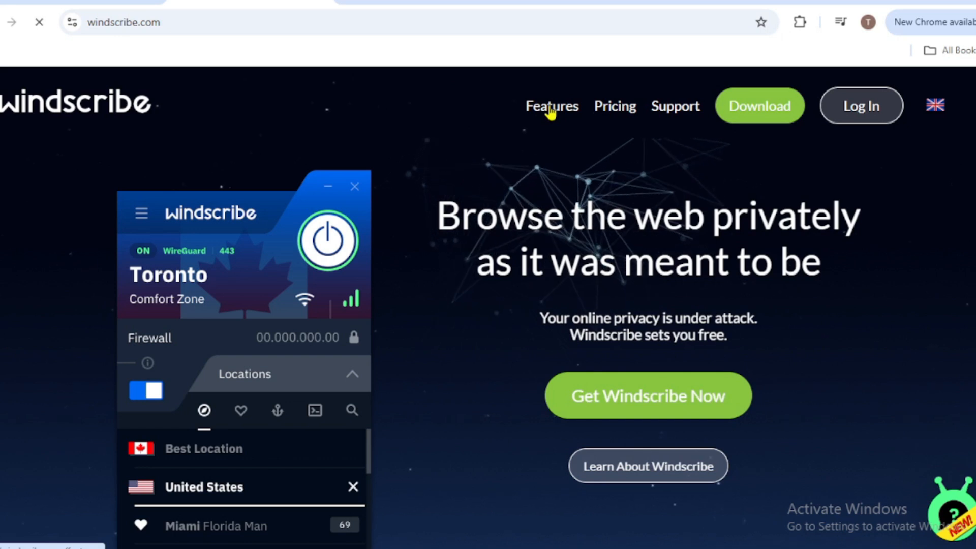
Browse Windscribe's Features grid and Use for Free page, then go to PrivadoVPN's servers tab.
{"action": "left_click", "coordinate": [552, 106]}
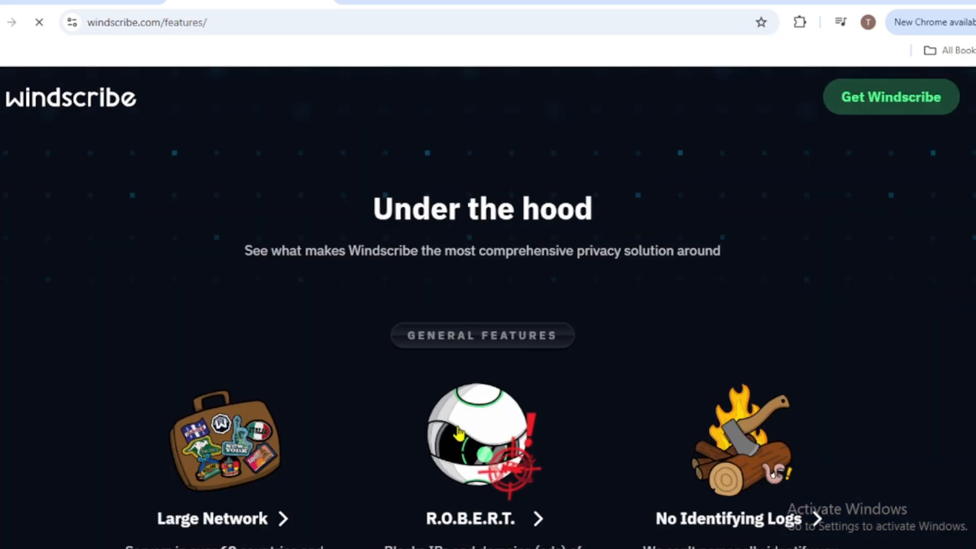
{"action": "scroll", "scroll_direction": "down", "scroll_amount": 3}
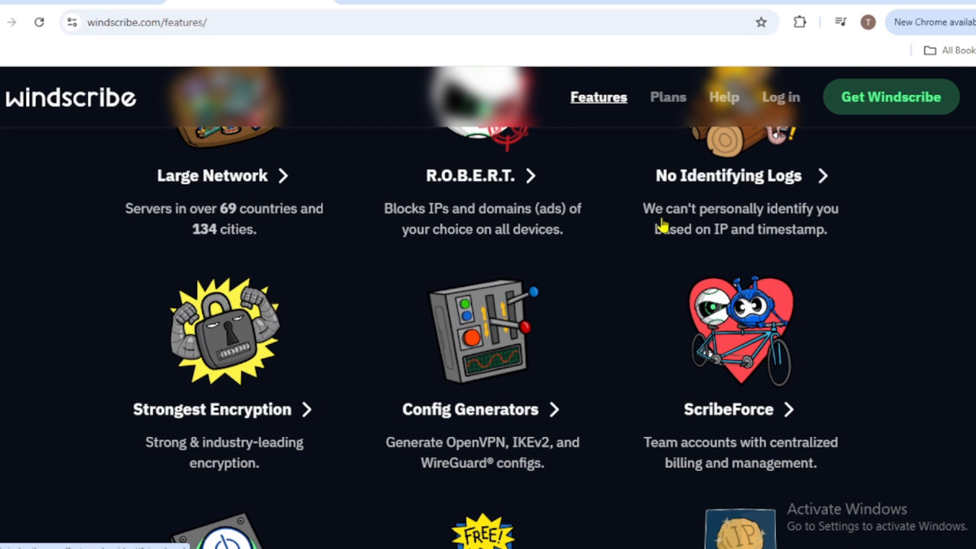
{"action": "scroll", "scroll_direction": "down", "scroll_amount": 3}
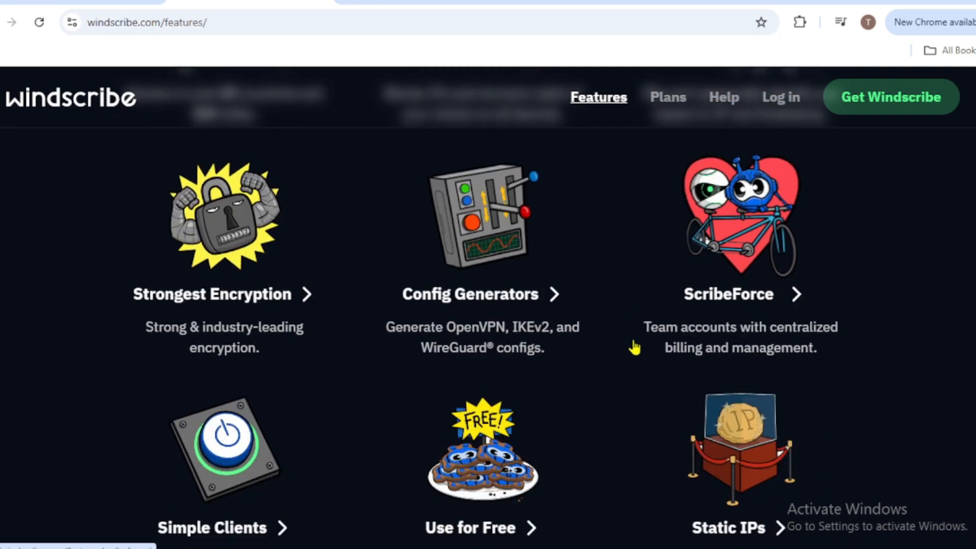
{"action": "scroll", "scroll_direction": "down", "scroll_amount": 3}
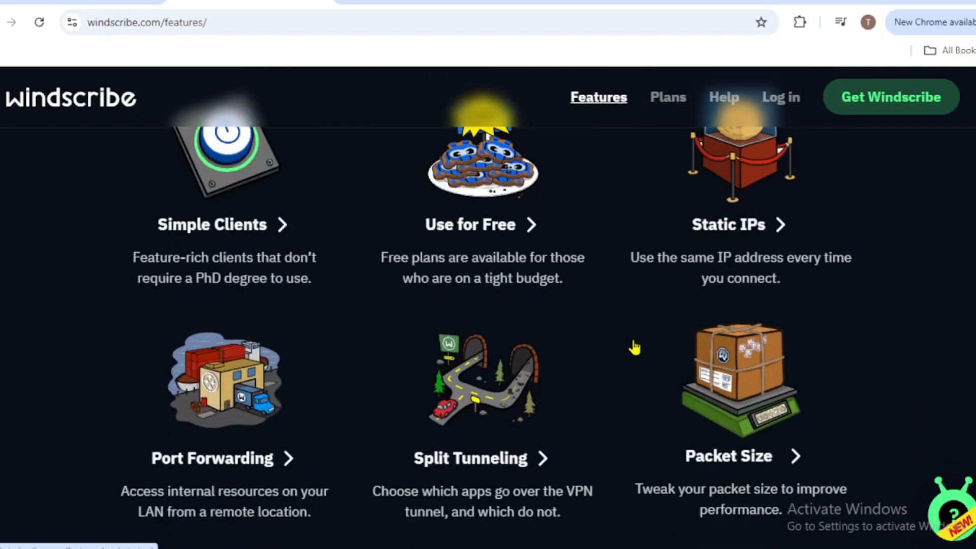
{"action": "mouse_move", "coordinate": [523, 251]}
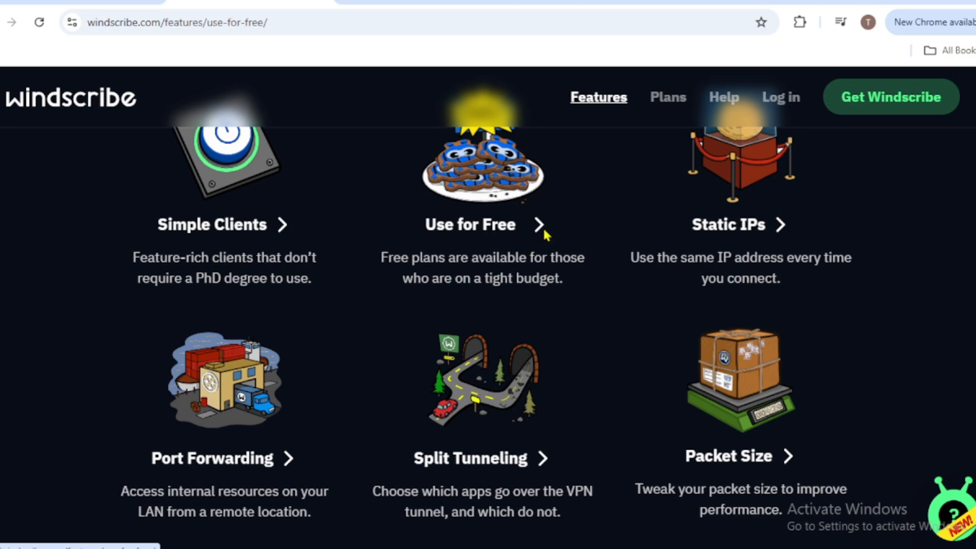
{"action": "left_click", "coordinate": [469, 224]}
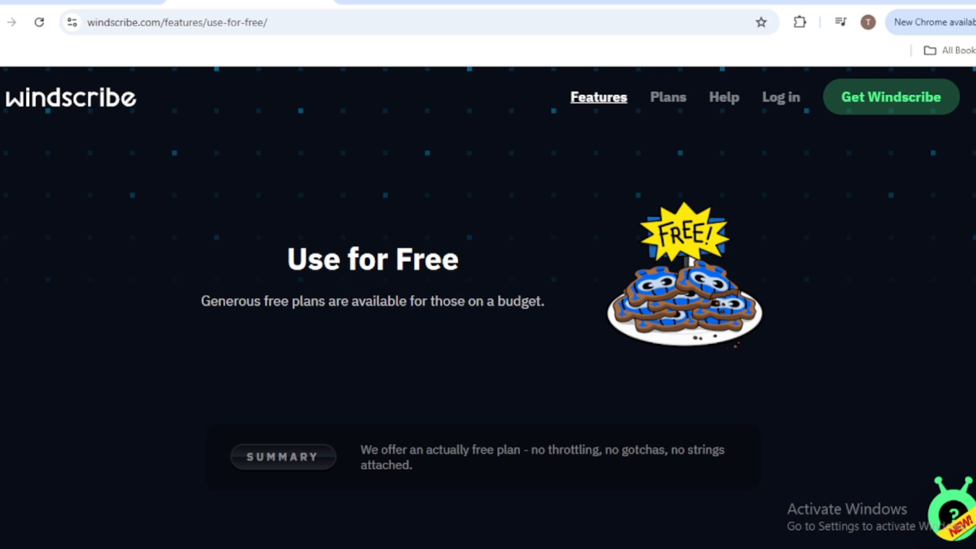
{"action": "left_click", "coordinate": [598, 97]}
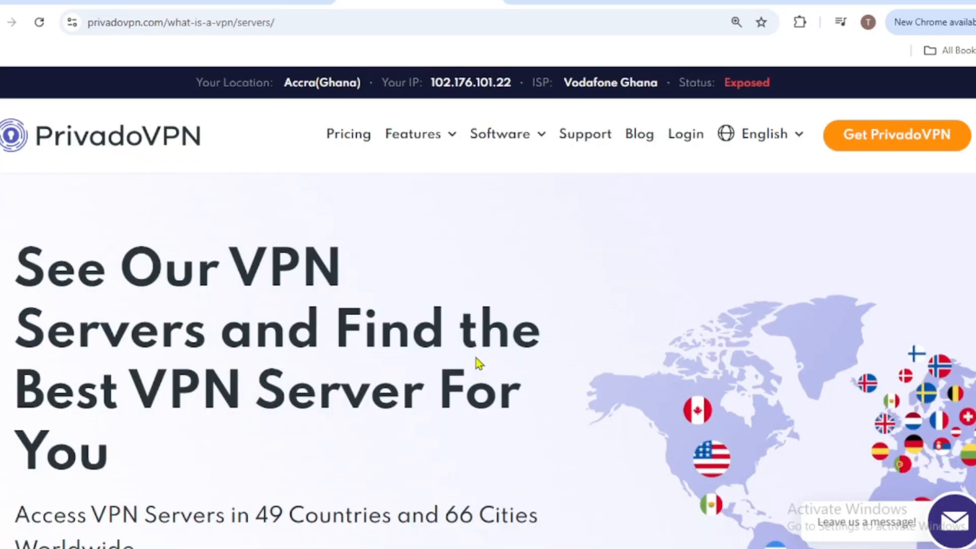
Scroll through PrivadoVPN's servers page features and protocols sections.
{"action": "scroll", "scroll_direction": "down", "scroll_amount": 3}
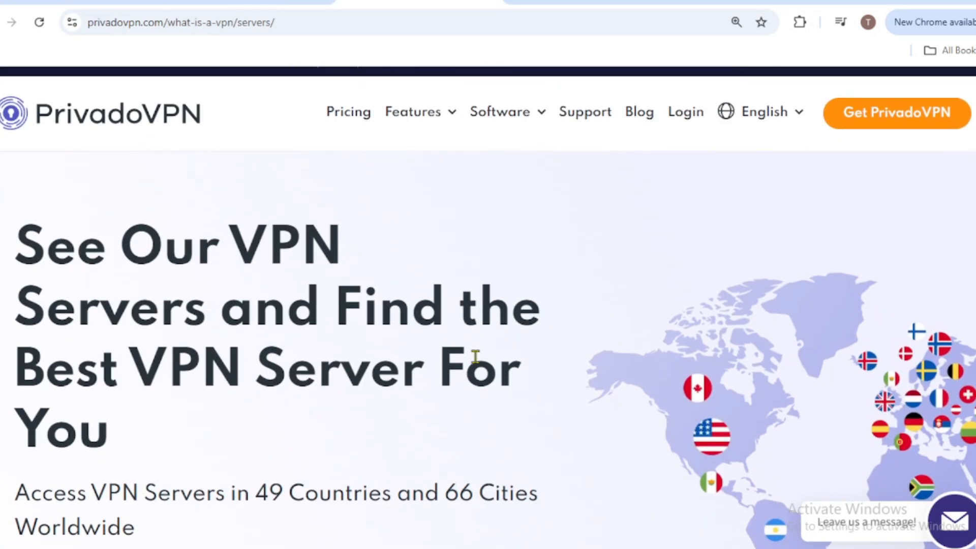
{"action": "scroll", "scroll_direction": "down", "scroll_amount": 3}
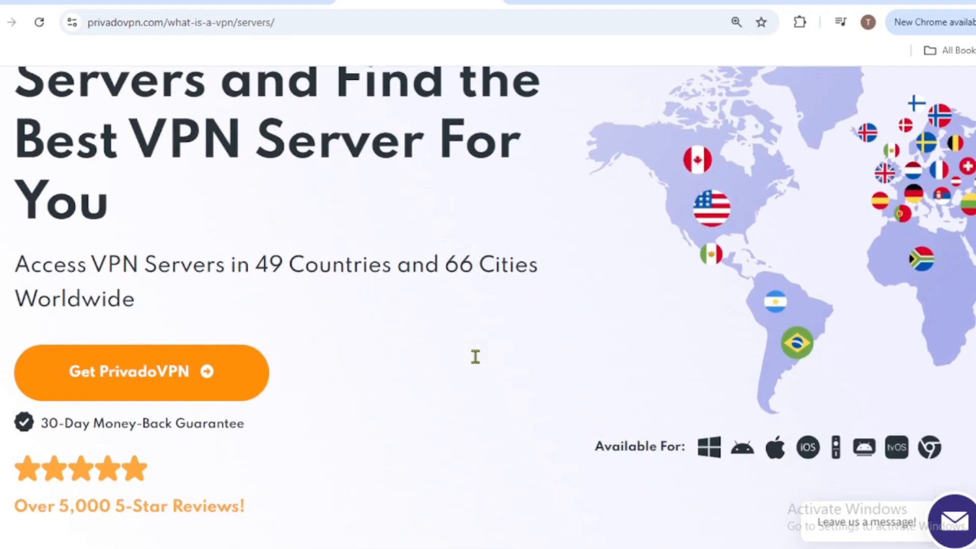
{"action": "scroll", "scroll_direction": "down", "scroll_amount": 3}
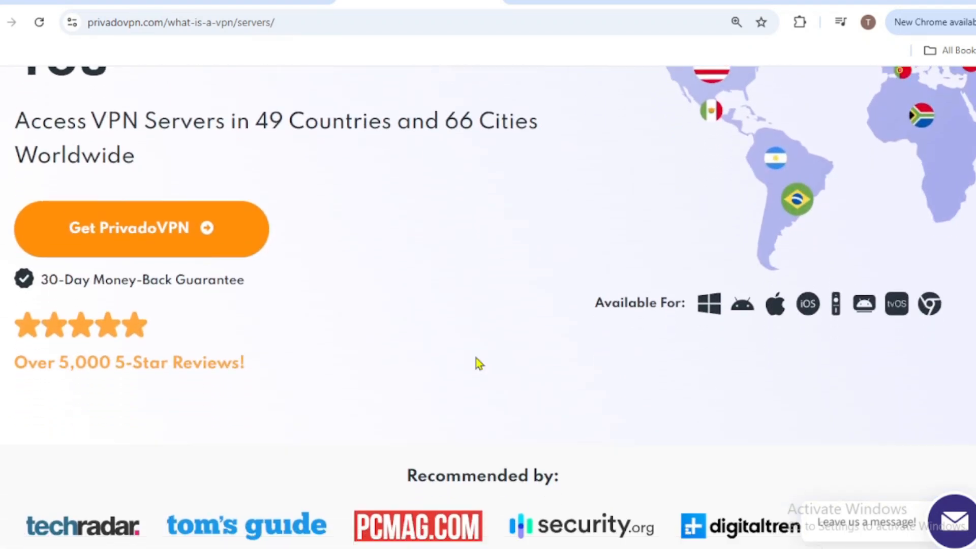
{"action": "scroll", "scroll_direction": "down", "scroll_amount": 3}
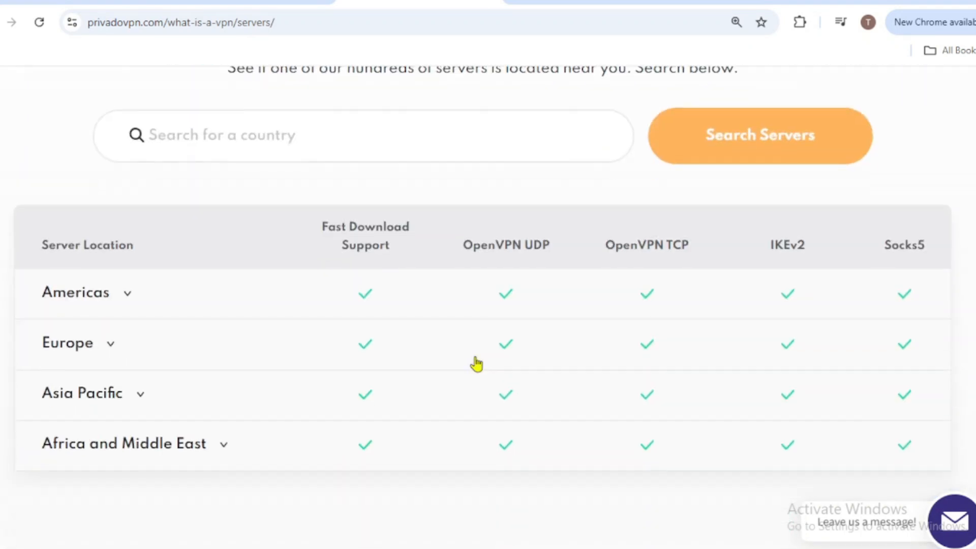
{"action": "scroll", "scroll_direction": "down", "scroll_amount": 3}
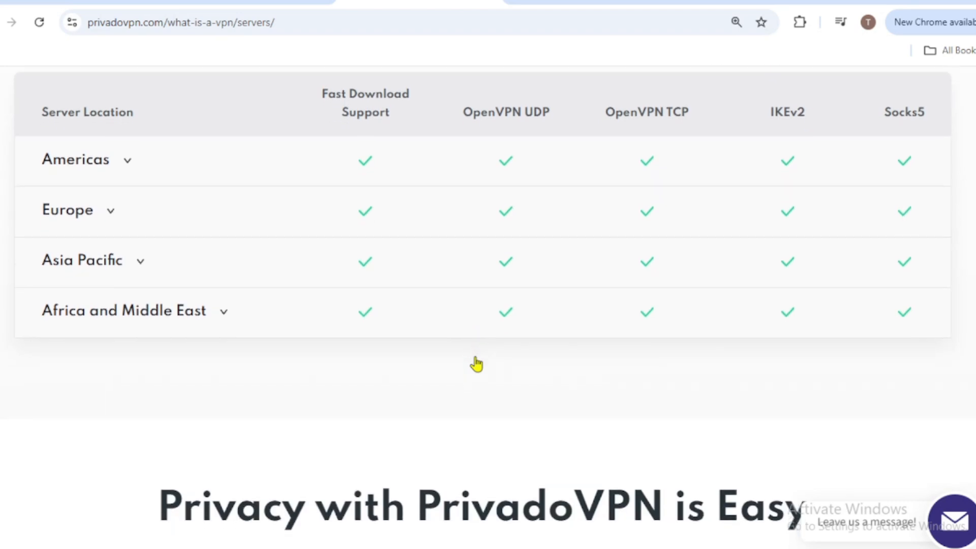
{"action": "scroll", "scroll_direction": "down", "scroll_amount": 3}
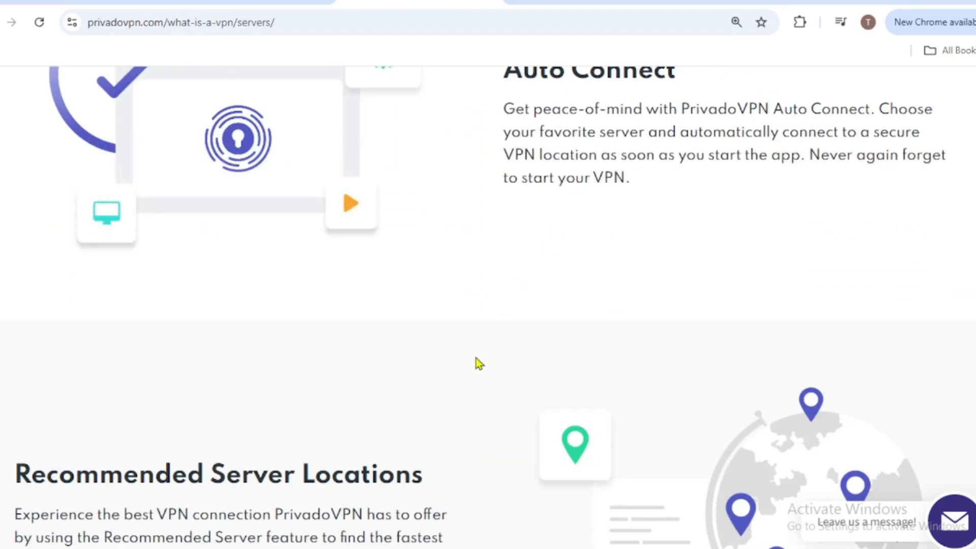
{"action": "scroll", "scroll_direction": "down", "scroll_amount": 3}
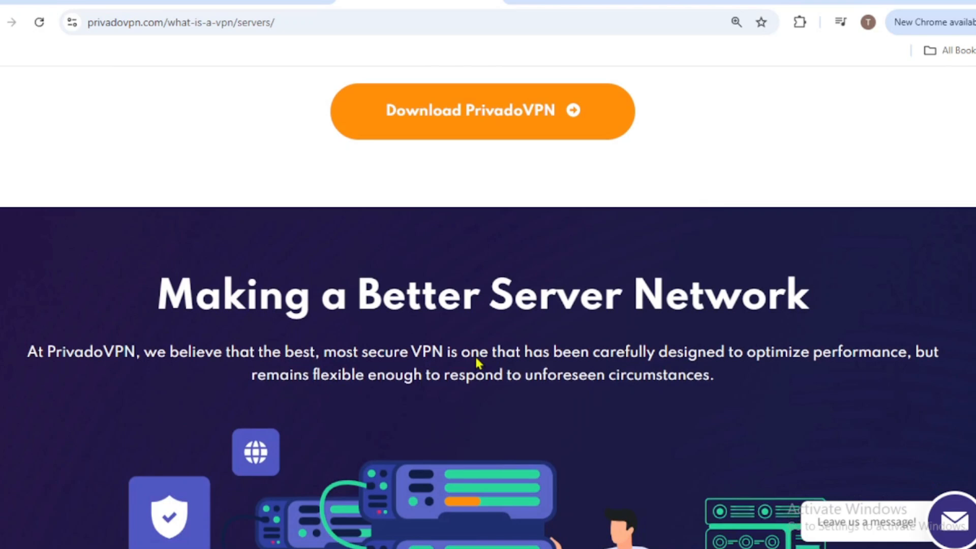
{"action": "scroll", "scroll_direction": "down", "scroll_amount": 3}
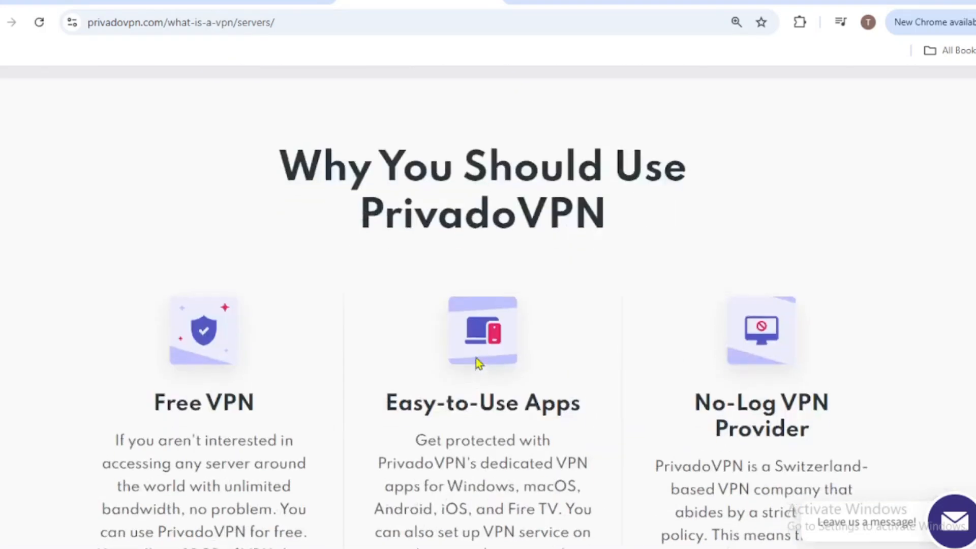
Read the FAQ down to the footer, then navigate to zoogvpn.com.
{"action": "scroll", "scroll_direction": "down", "scroll_amount": 3}
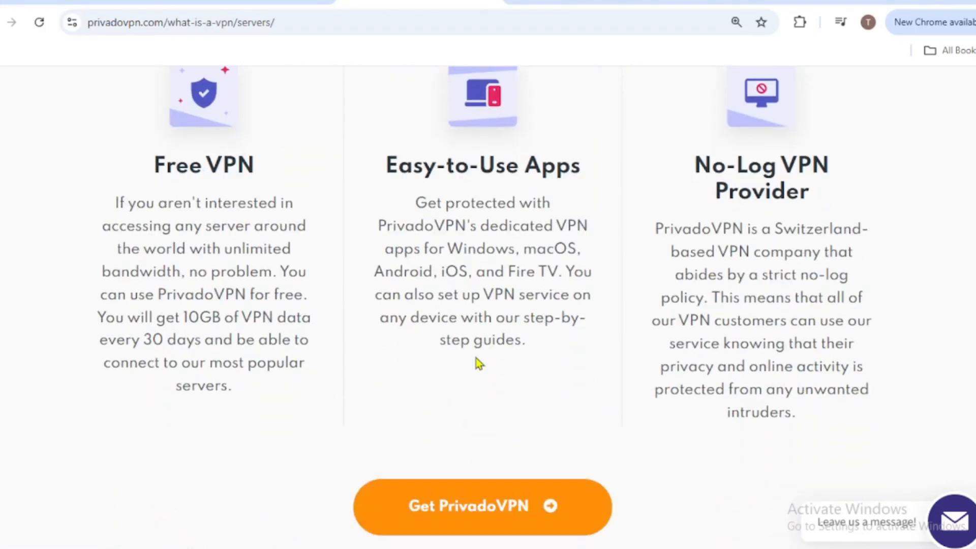
{"action": "scroll", "scroll_direction": "down", "scroll_amount": 3}
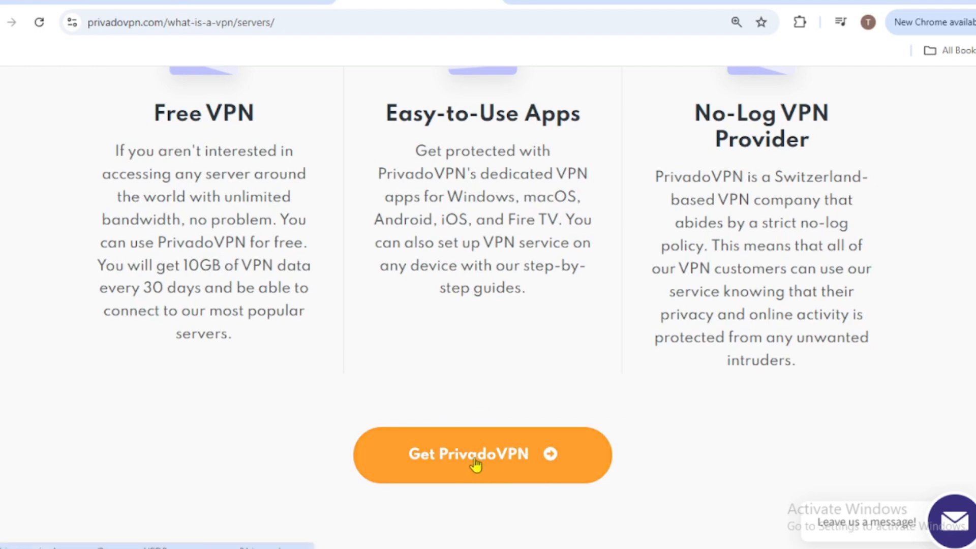
{"action": "scroll", "scroll_direction": "down", "scroll_amount": 3}
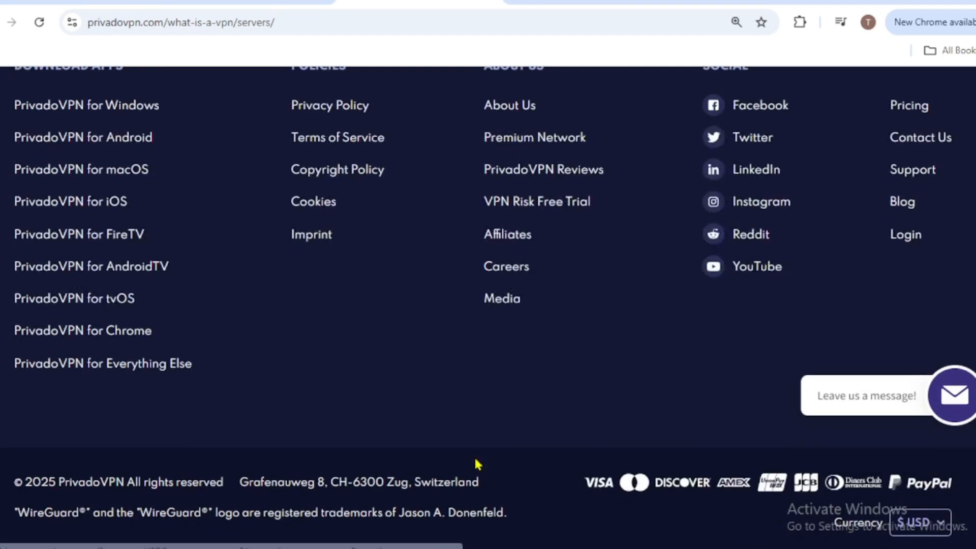
{"action": "scroll", "scroll_direction": "up", "scroll_amount": 3}
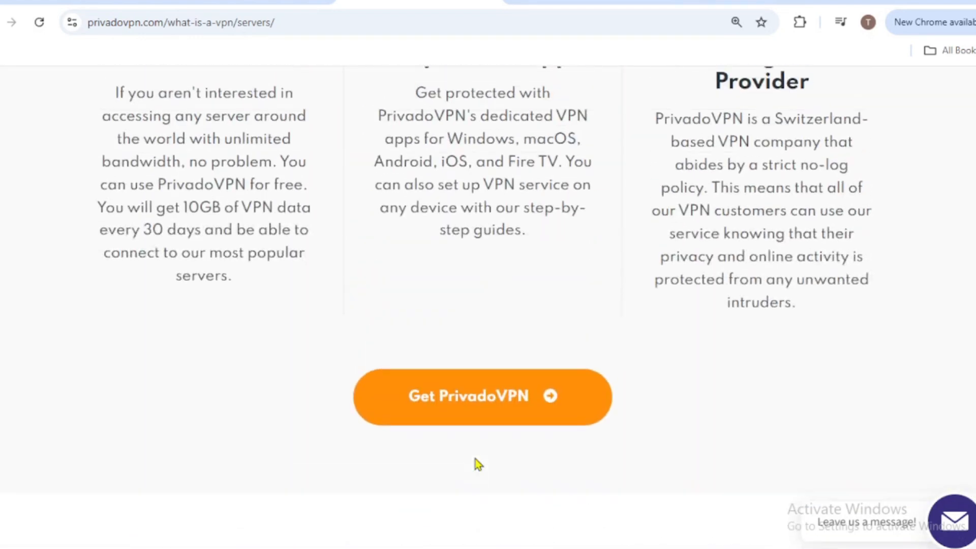
{"action": "scroll", "scroll_direction": "down", "scroll_amount": 3}
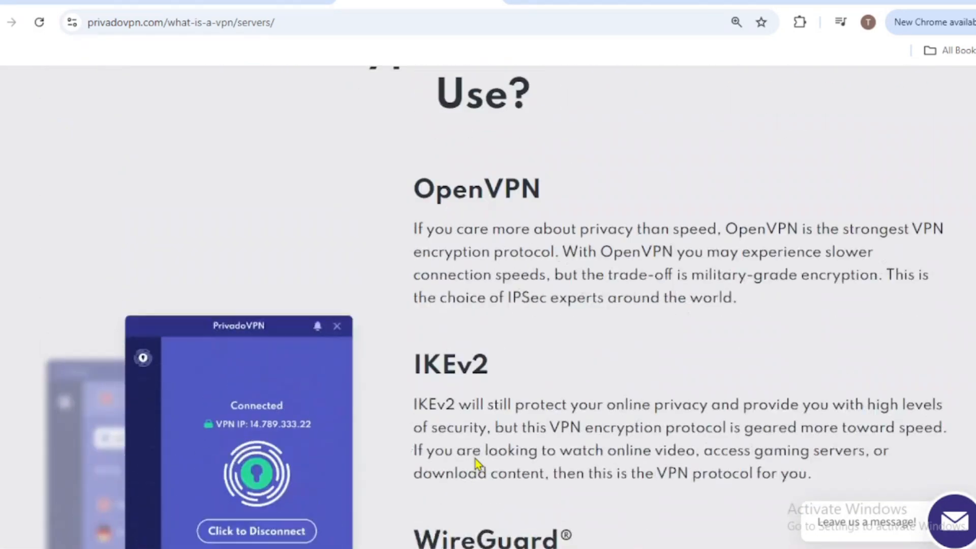
{"action": "scroll", "scroll_direction": "down", "scroll_amount": 3}
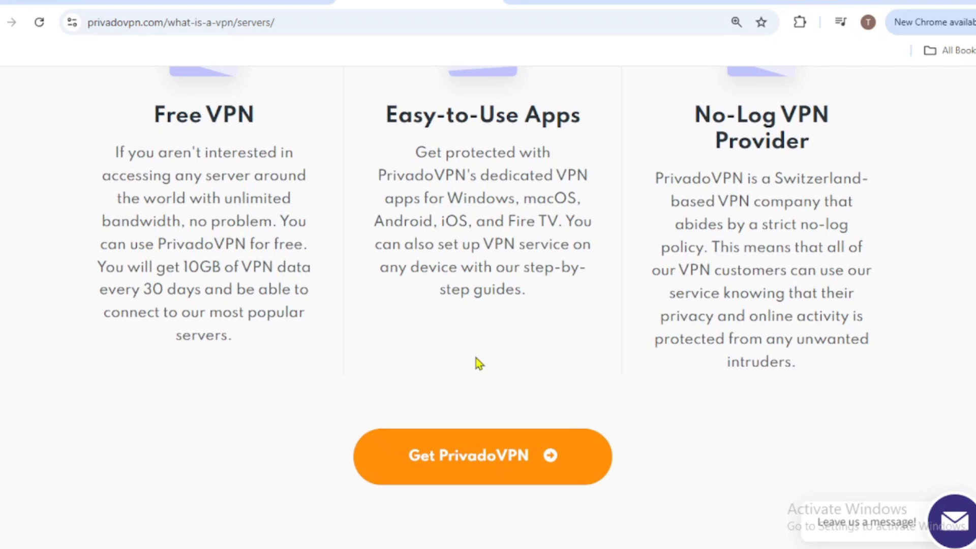
{"action": "mouse_move", "coordinate": [487, 474]}
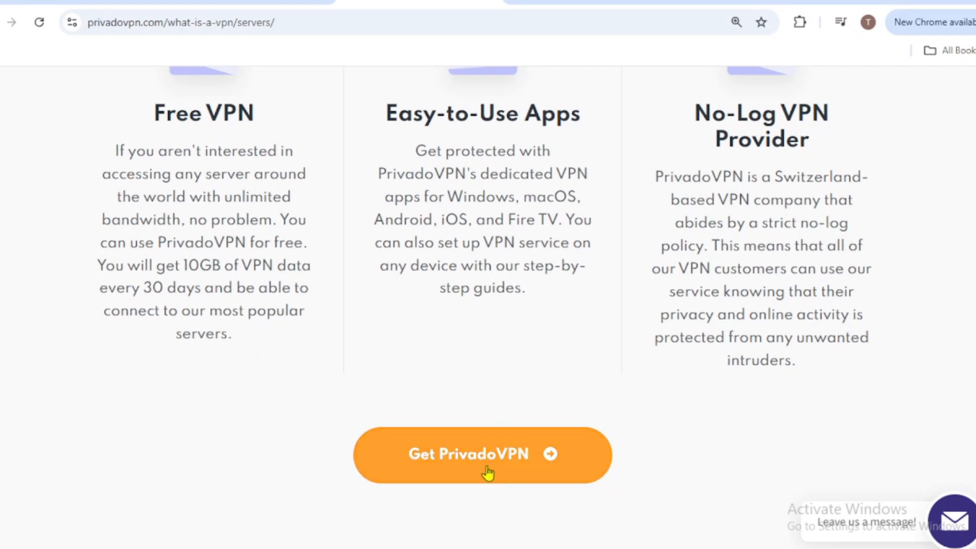
{"action": "scroll", "scroll_direction": "down", "scroll_amount": 3}
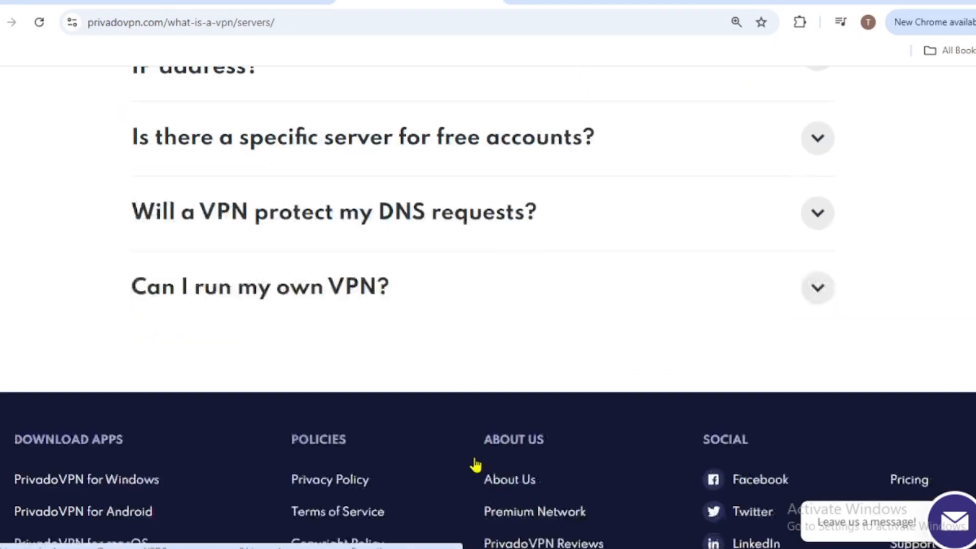
{"action": "type", "text": "zoogvpn.com"}
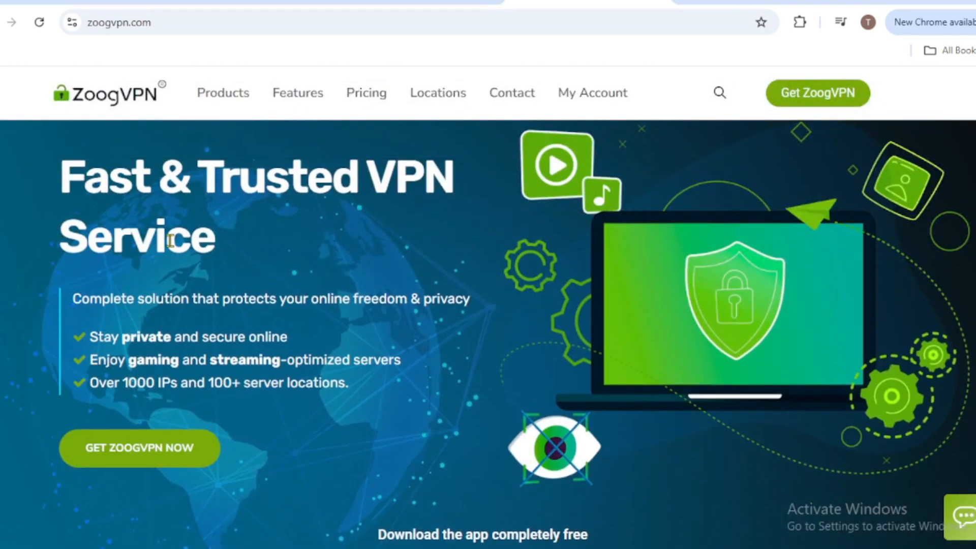
Scroll ZoogVPN's homepage past feature cards, protocols, pricing, money-back guarantee and network stats.
{"action": "scroll", "scroll_direction": "down", "scroll_amount": 3}
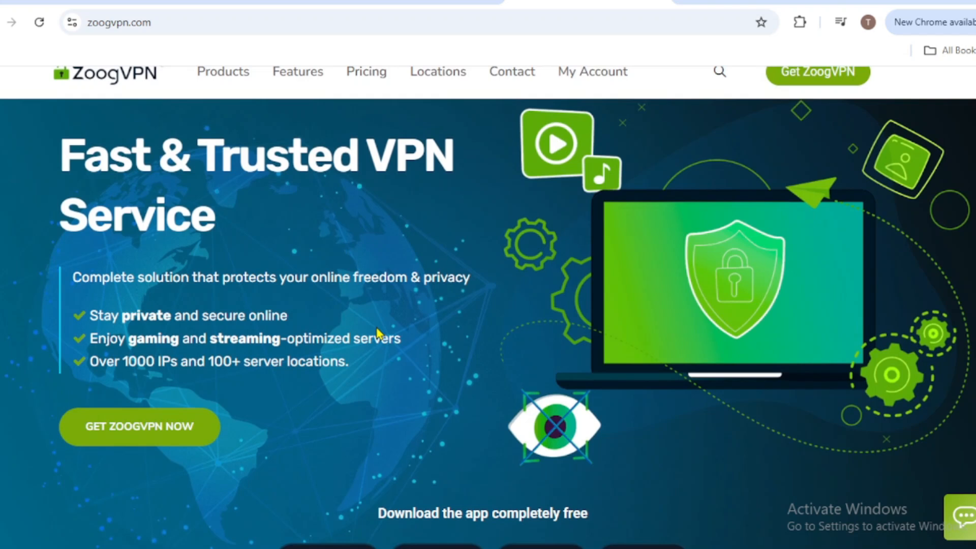
{"action": "scroll", "scroll_direction": "down", "scroll_amount": 3}
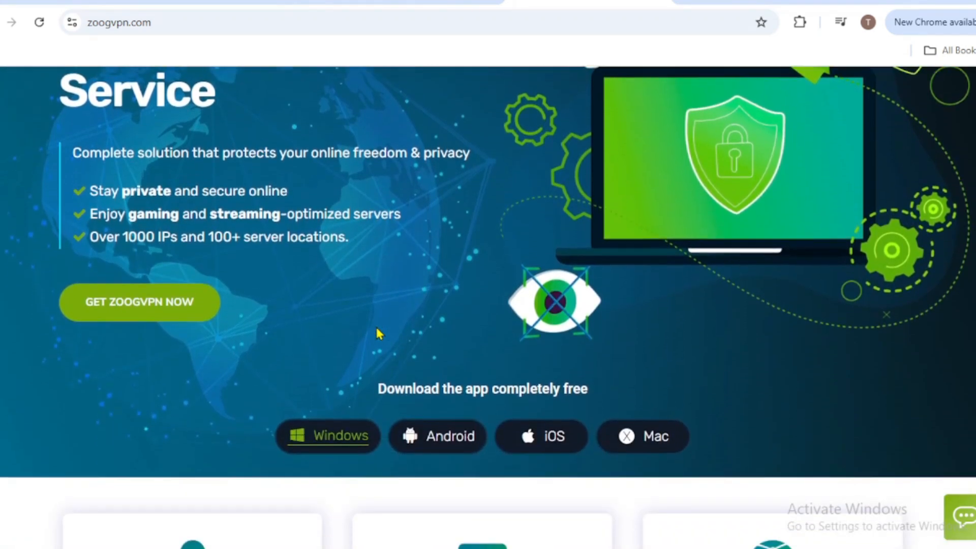
{"action": "scroll", "scroll_direction": "down", "scroll_amount": 3}
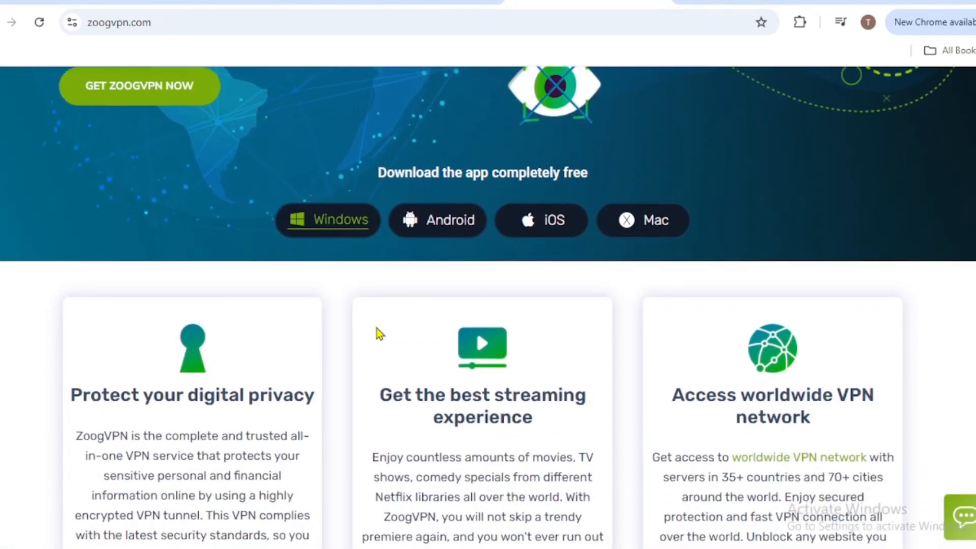
{"action": "scroll", "scroll_direction": "down", "scroll_amount": 3}
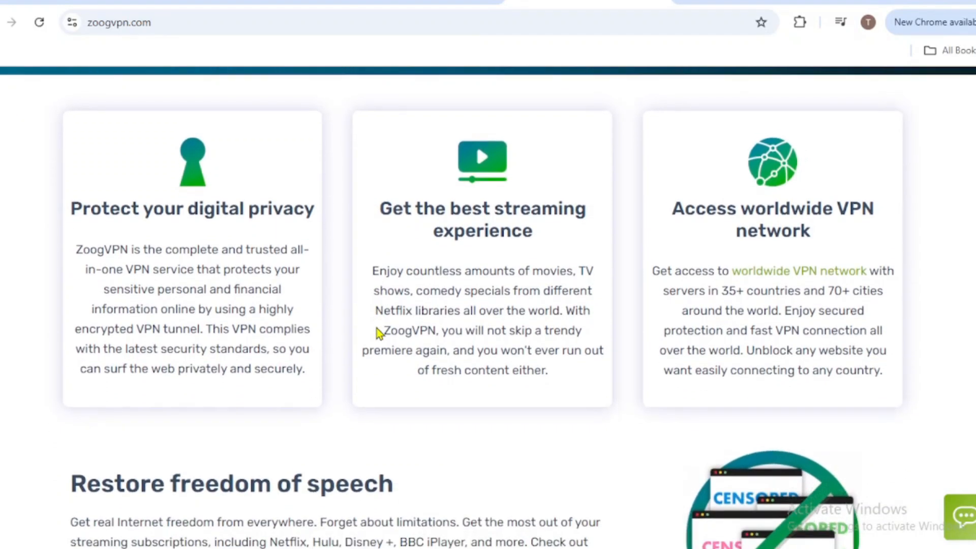
{"action": "scroll", "scroll_direction": "down", "scroll_amount": 3}
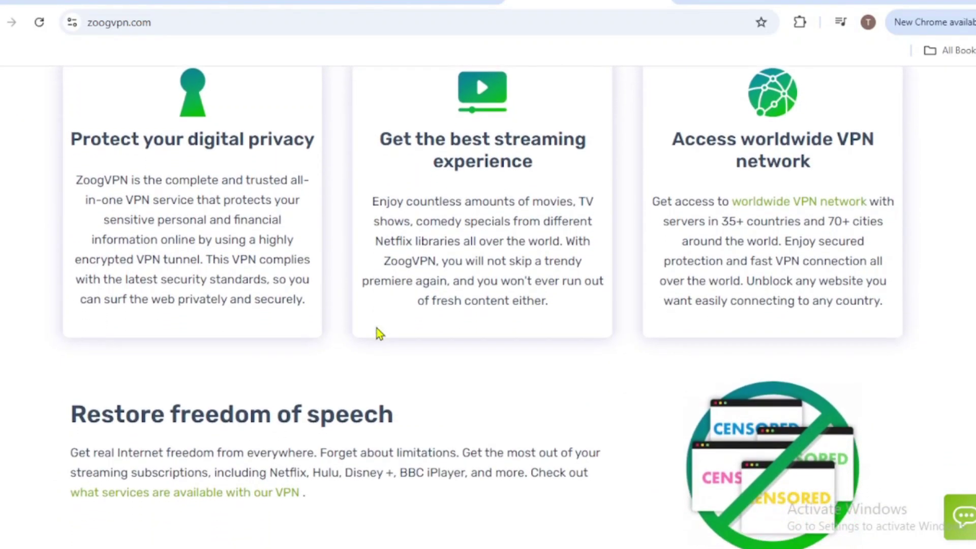
{"action": "scroll", "scroll_direction": "down", "scroll_amount": 3}
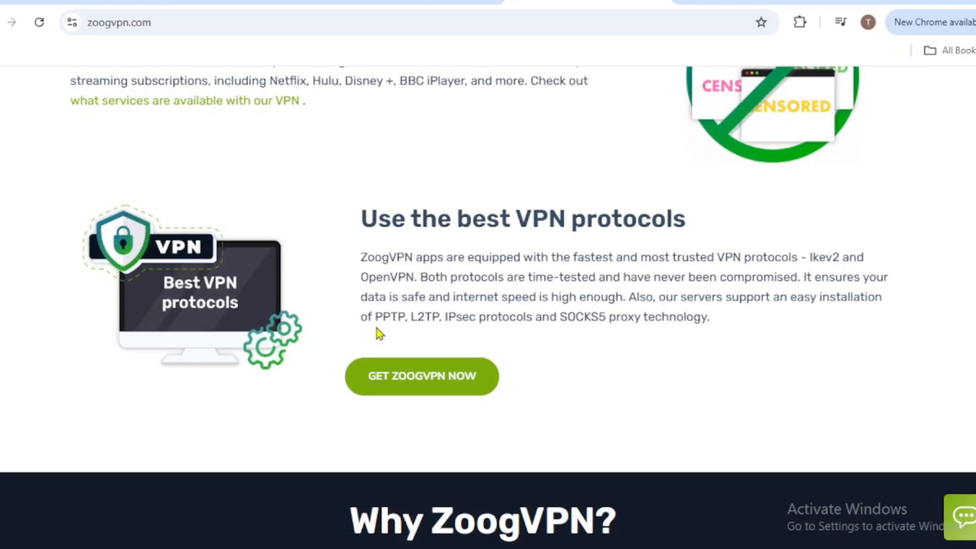
{"action": "scroll", "scroll_direction": "down", "scroll_amount": 3}
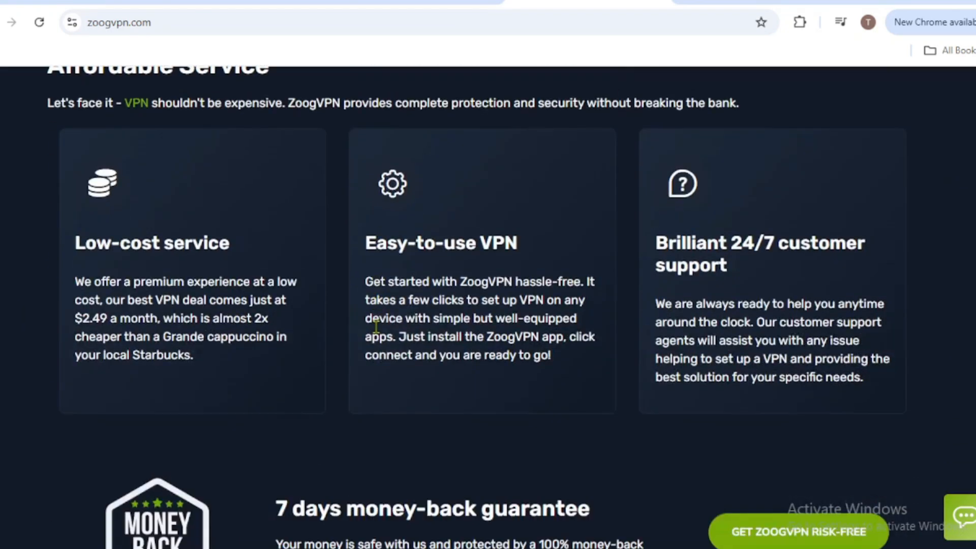
{"action": "scroll", "scroll_direction": "down", "scroll_amount": 3}
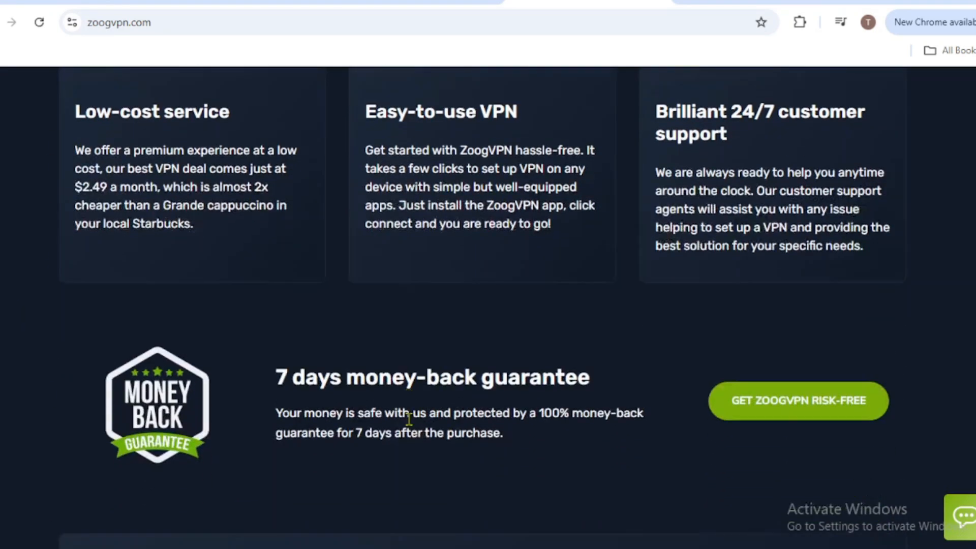
{"action": "scroll", "scroll_direction": "down", "scroll_amount": 3}
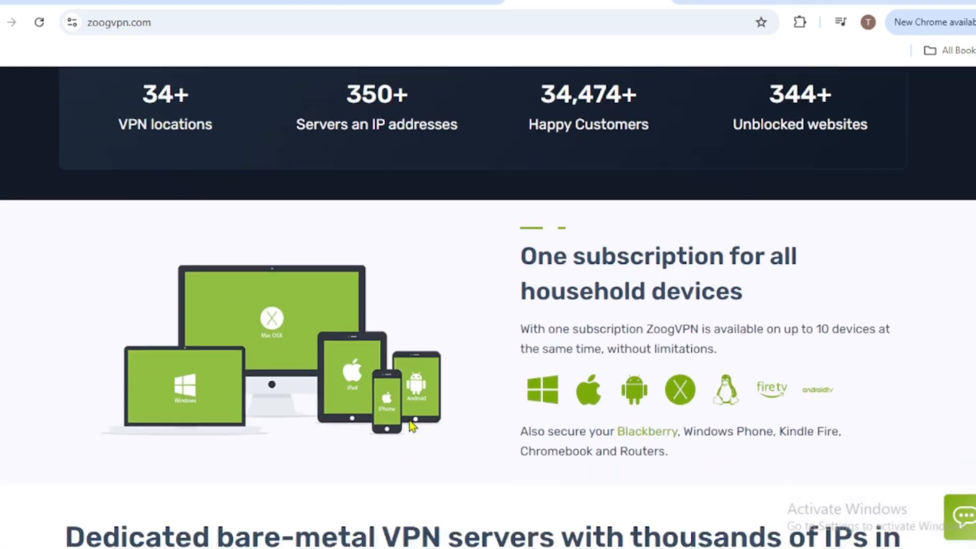
{"action": "scroll", "scroll_direction": "up", "scroll_amount": 3}
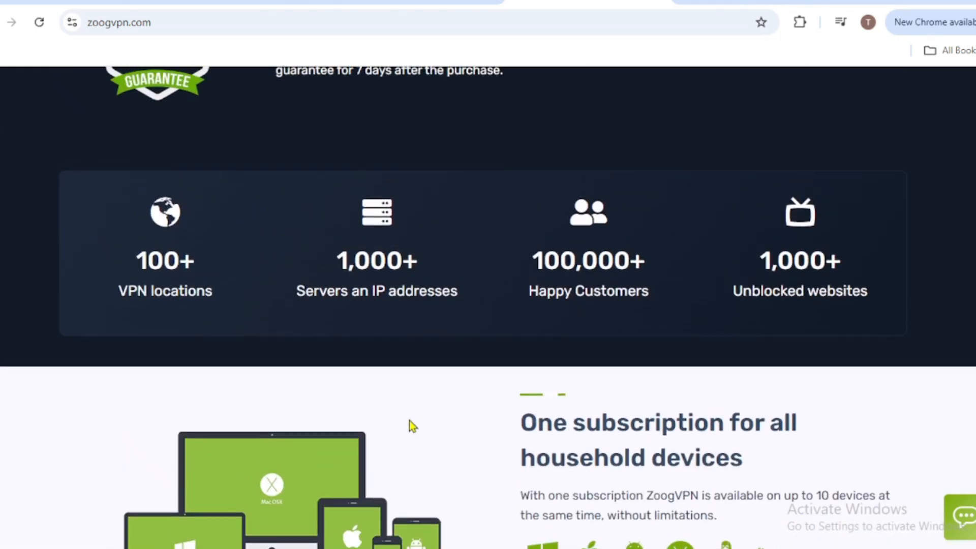
{"action": "scroll", "scroll_direction": "down", "scroll_amount": 3}
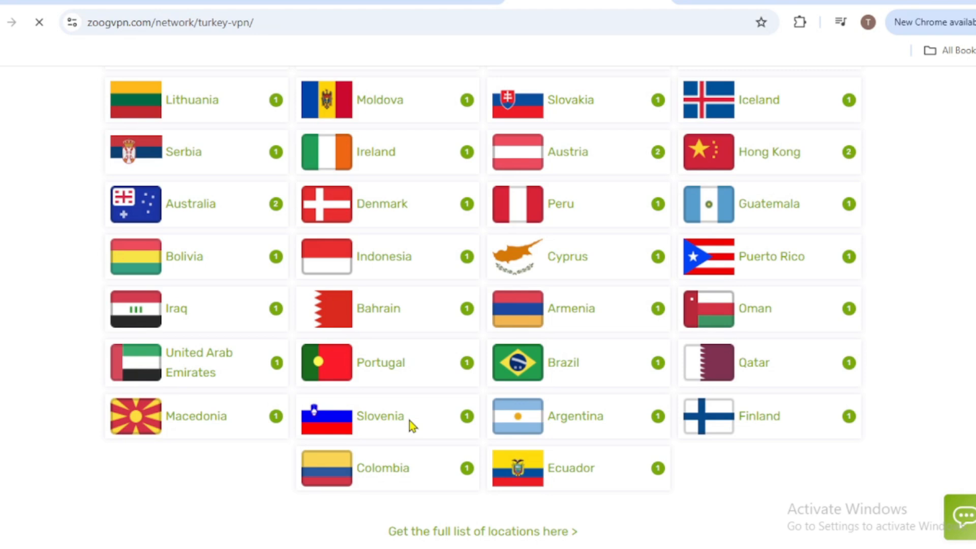
View the top of ZoogVPN's Turkey VPN page introducing Turkish IP addresses.
{"action": "scroll", "scroll_direction": "up", "scroll_amount": 3}
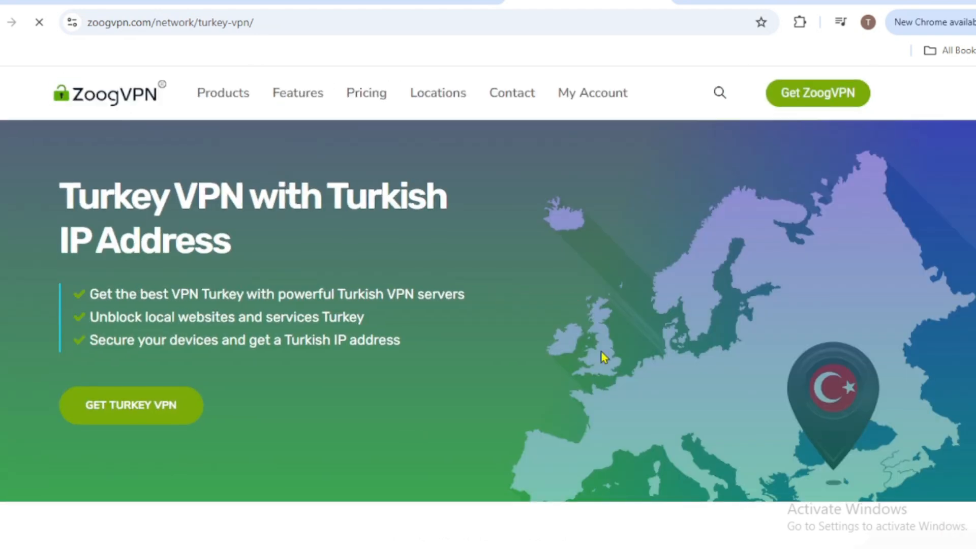
{"action": "scroll", "scroll_direction": "down", "scroll_amount": 3}
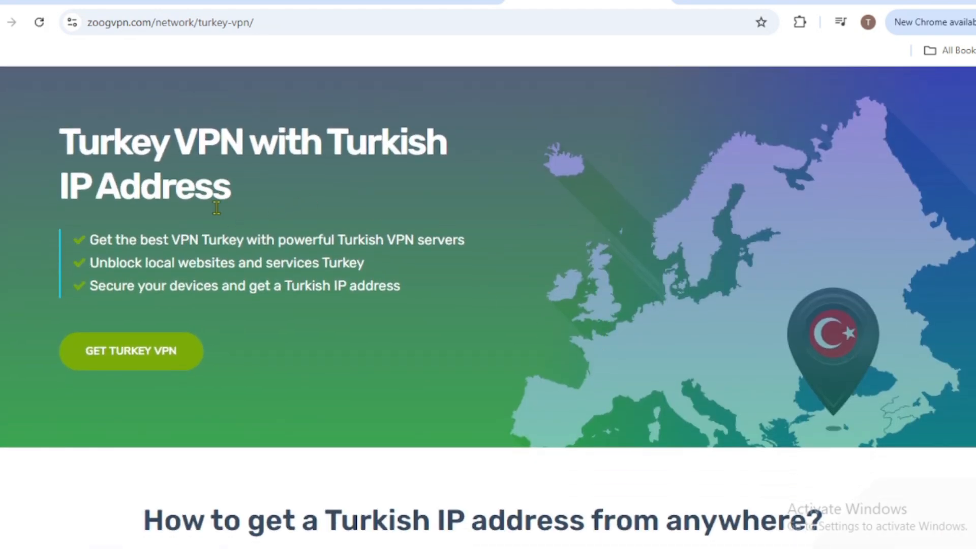